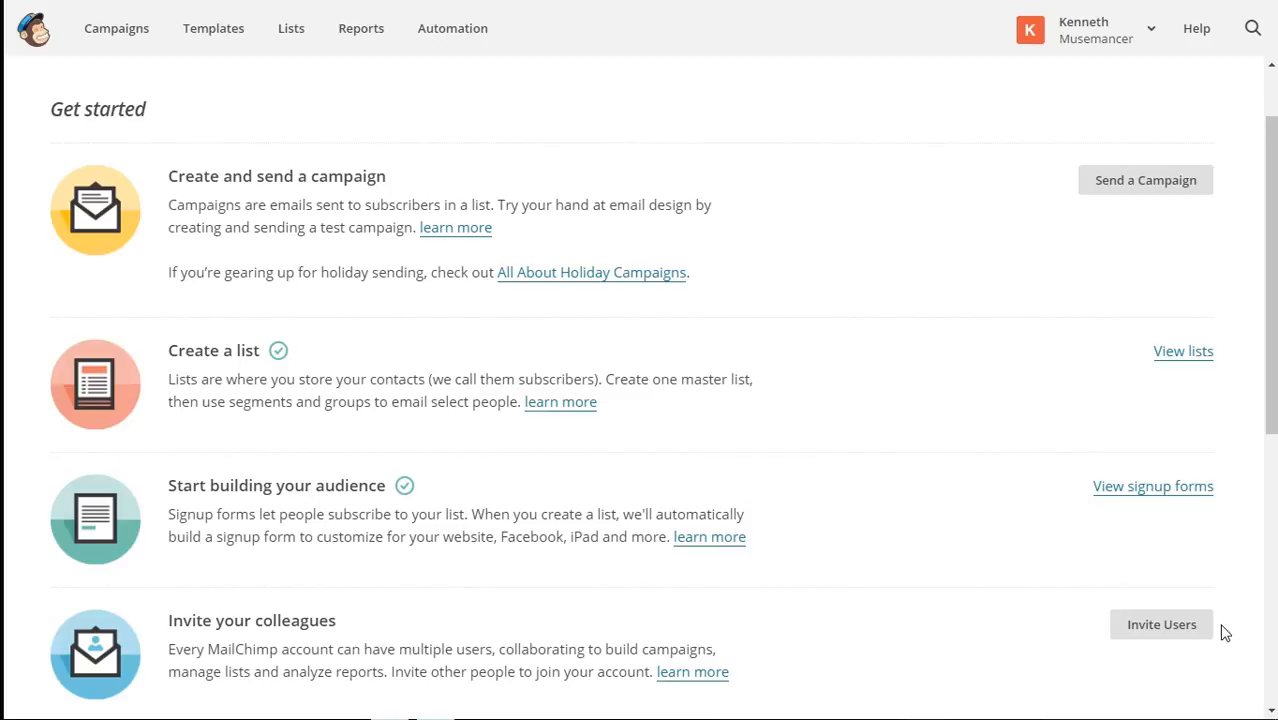
pyautogui.moveTo(1056, 412)
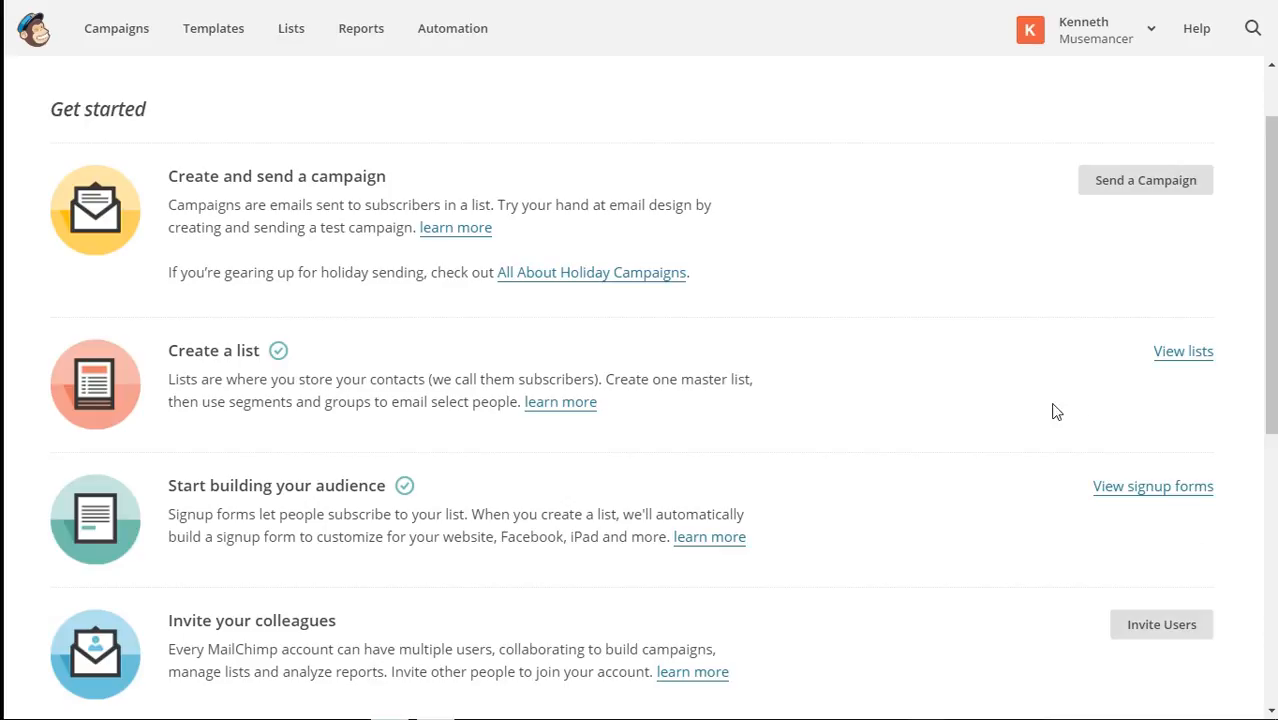
# Go to the Lists overview from the Get started dashboard via 'View lists'
pyautogui.click(1184, 352)
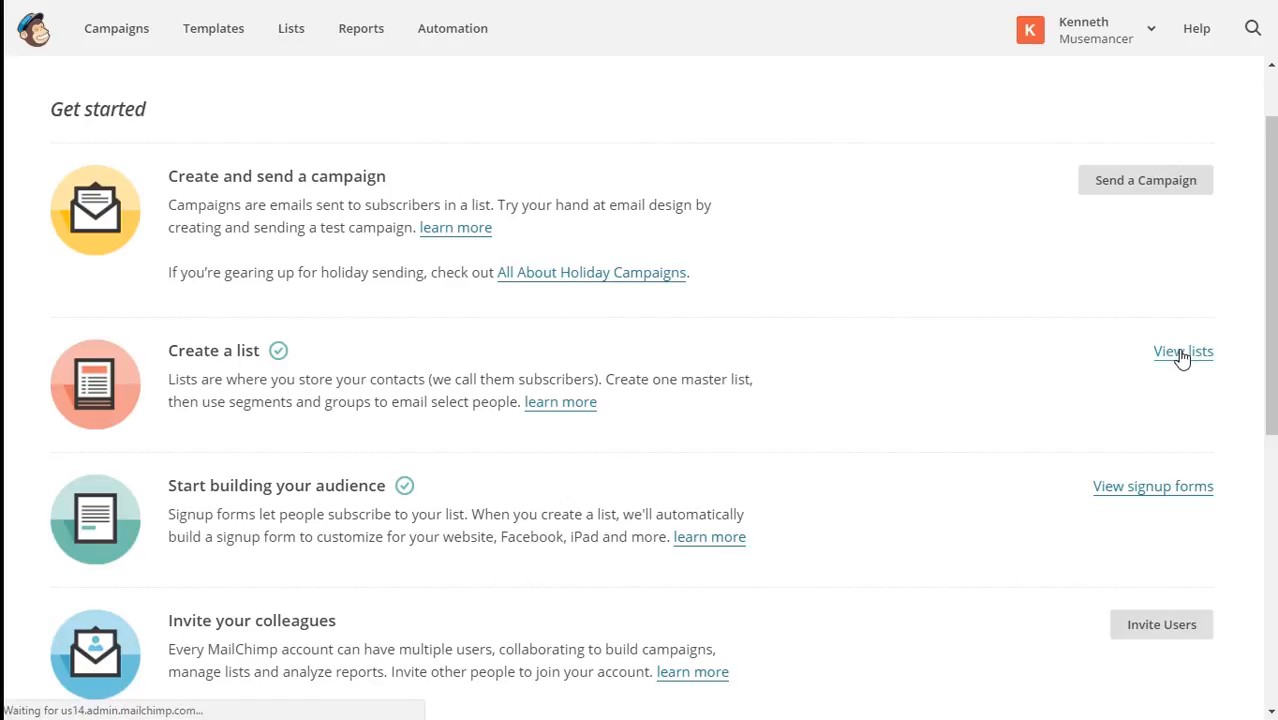
# Expand the Stats dropdown to reveal the Musemancer list's extra actions
pyautogui.click(1184, 352)
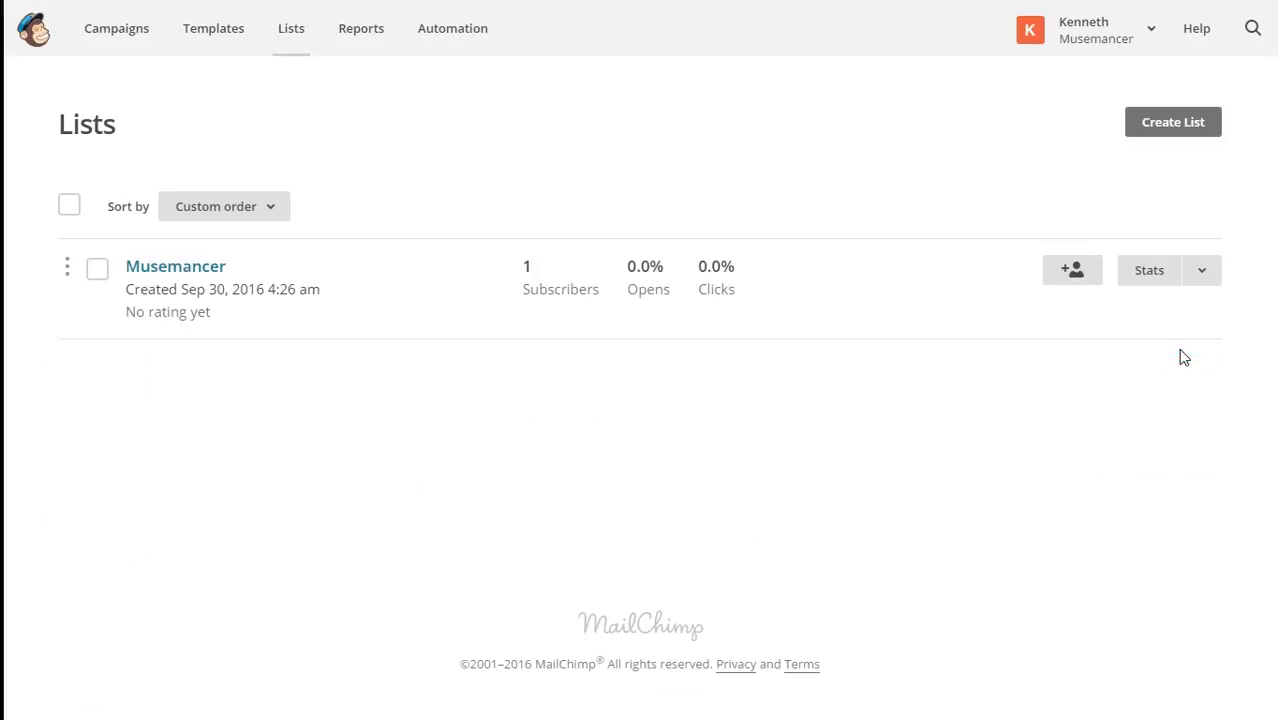
pyautogui.moveTo(190, 272)
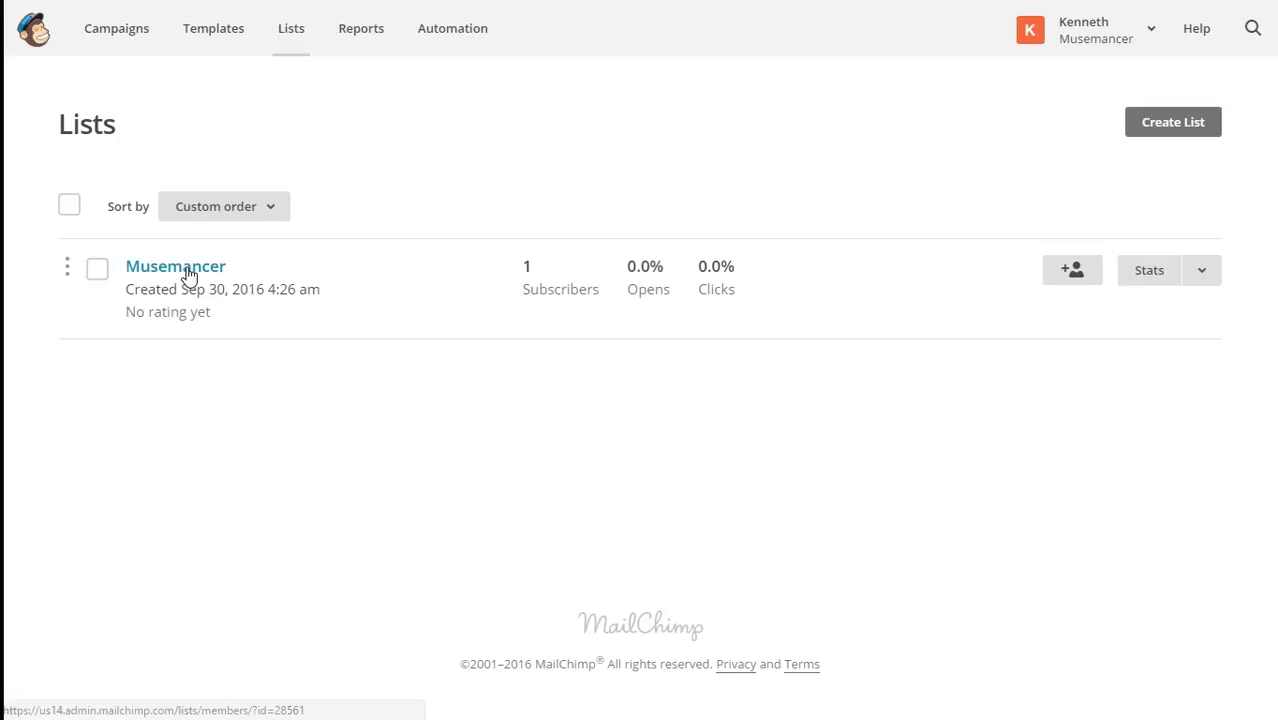
pyautogui.moveTo(180, 252)
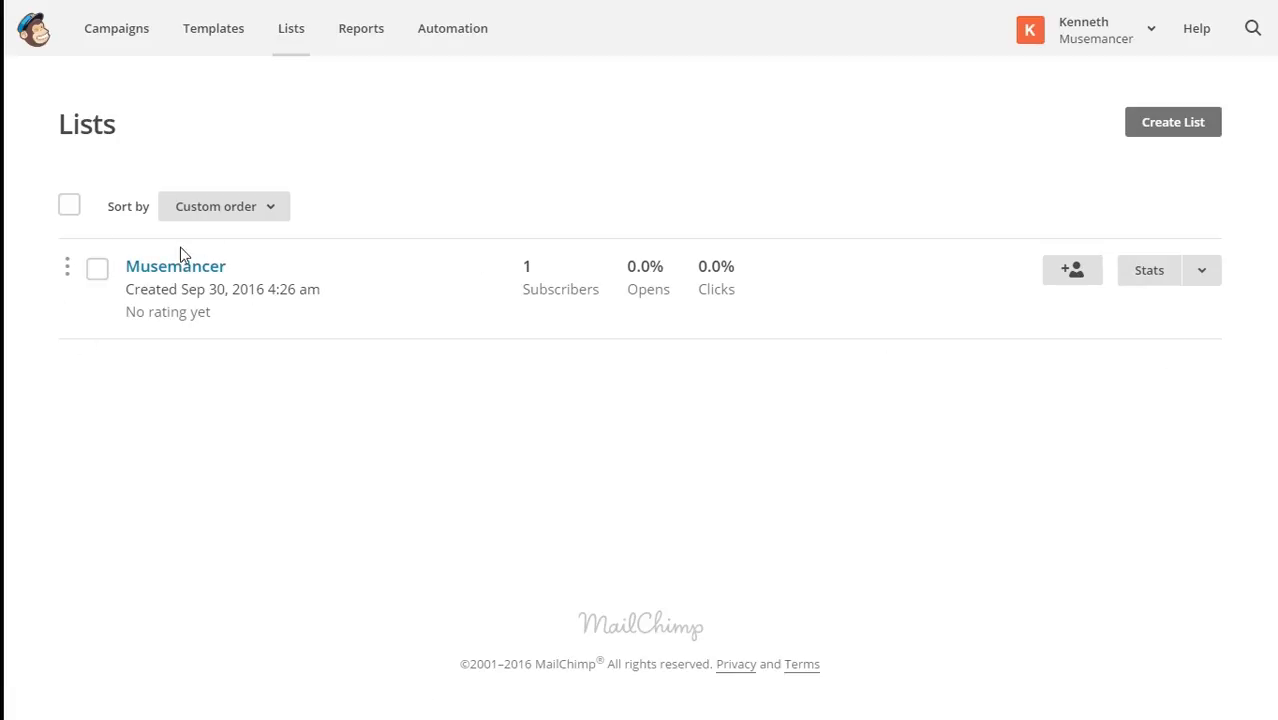
pyautogui.moveTo(170, 308)
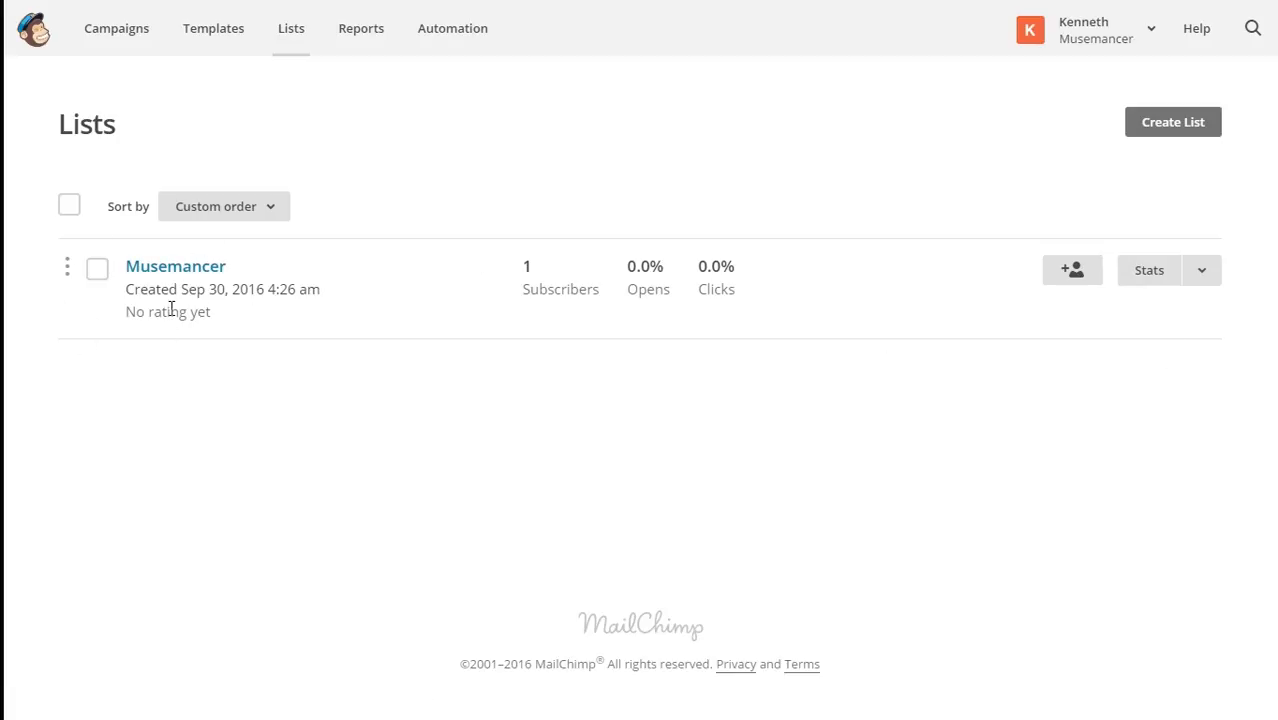
pyautogui.moveTo(370, 364)
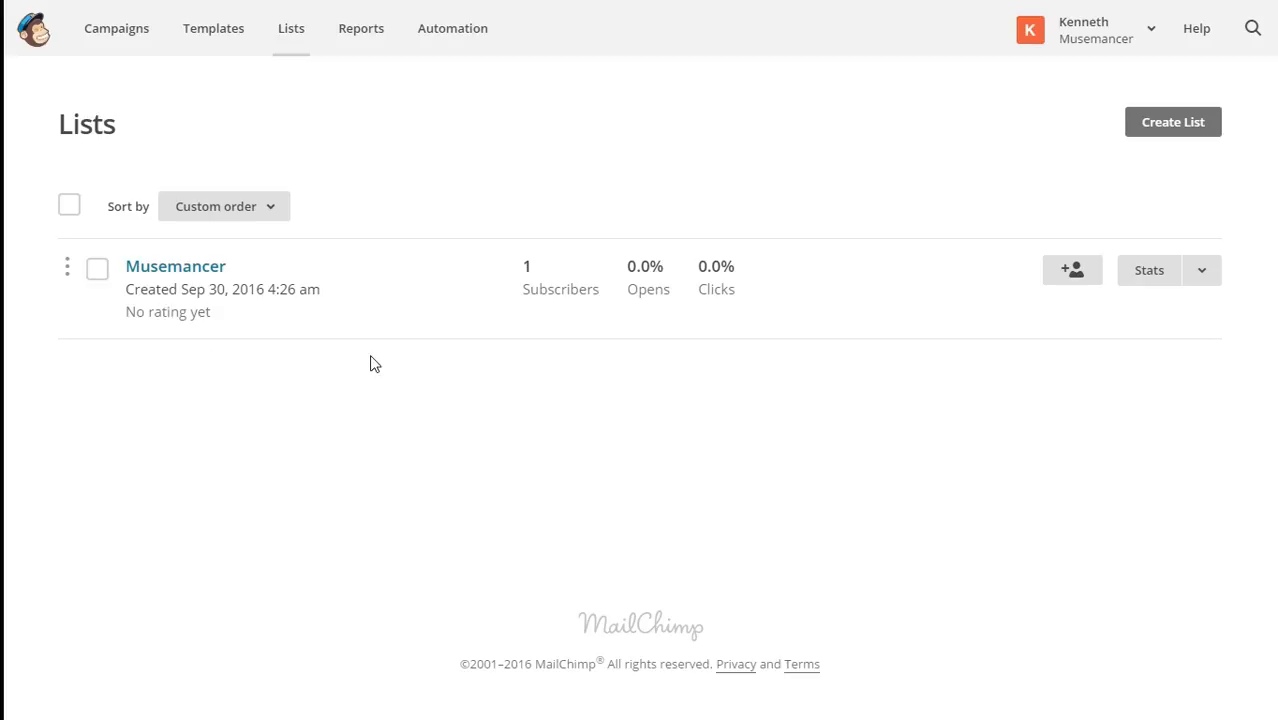
pyautogui.moveTo(1184, 276)
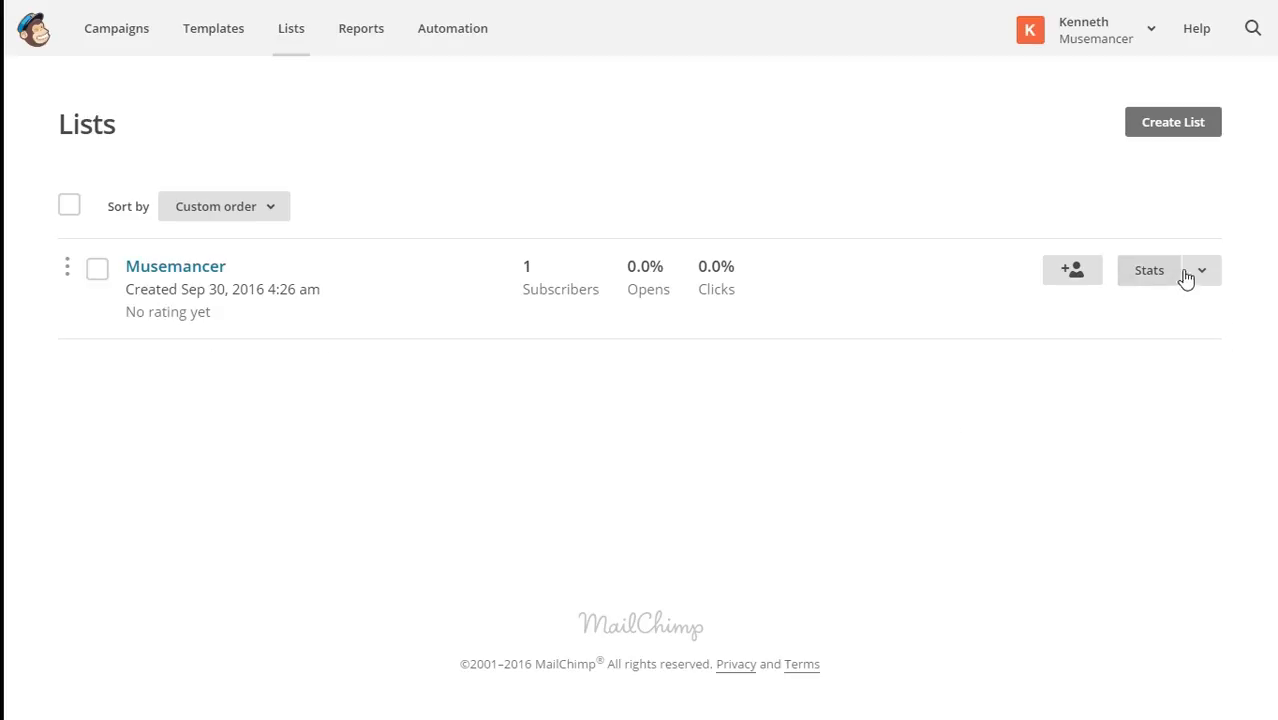
pyautogui.click(1200, 270)
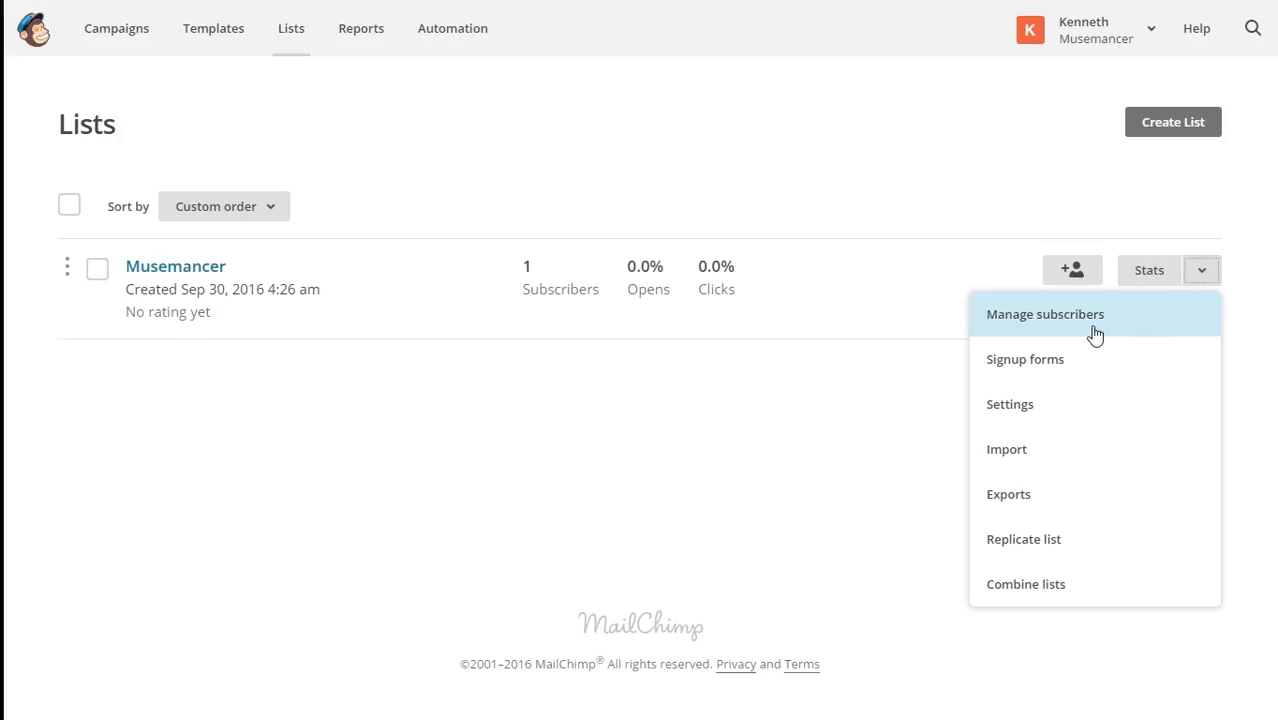
# Choose Signup forms for Musemancer and select General forms to enter the form builder
pyautogui.click(1024, 360)
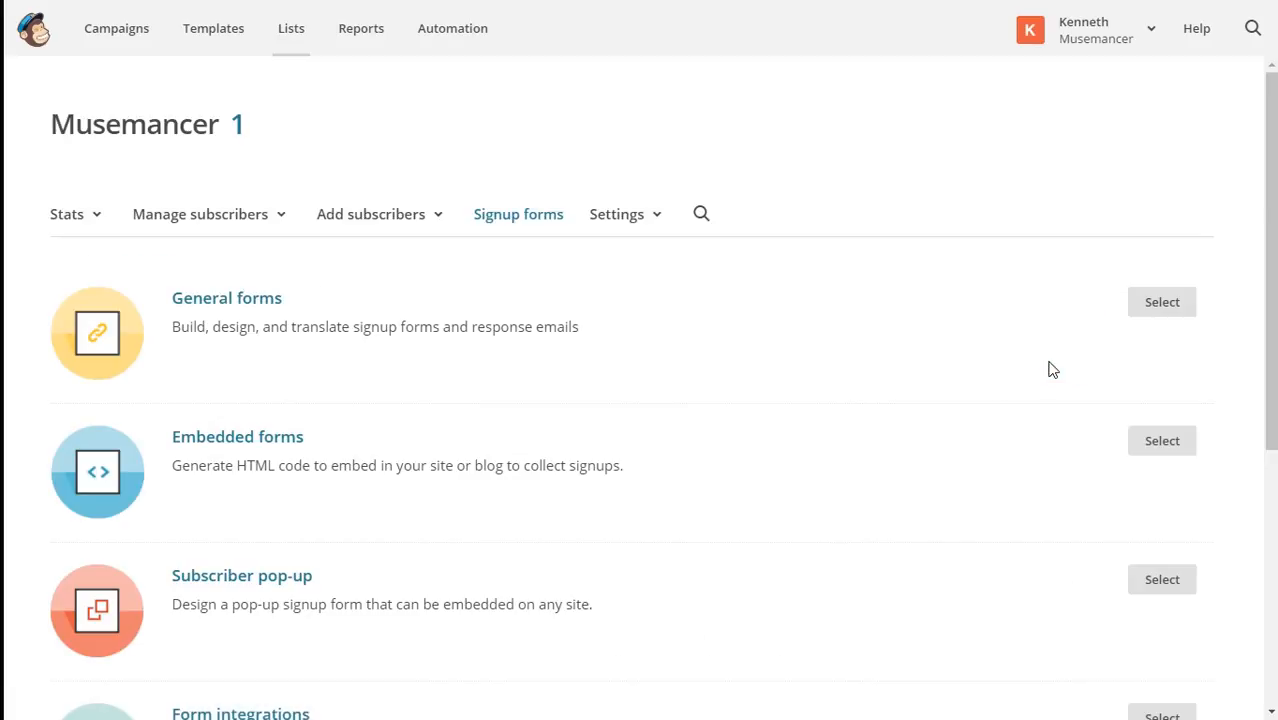
pyautogui.moveTo(342, 332)
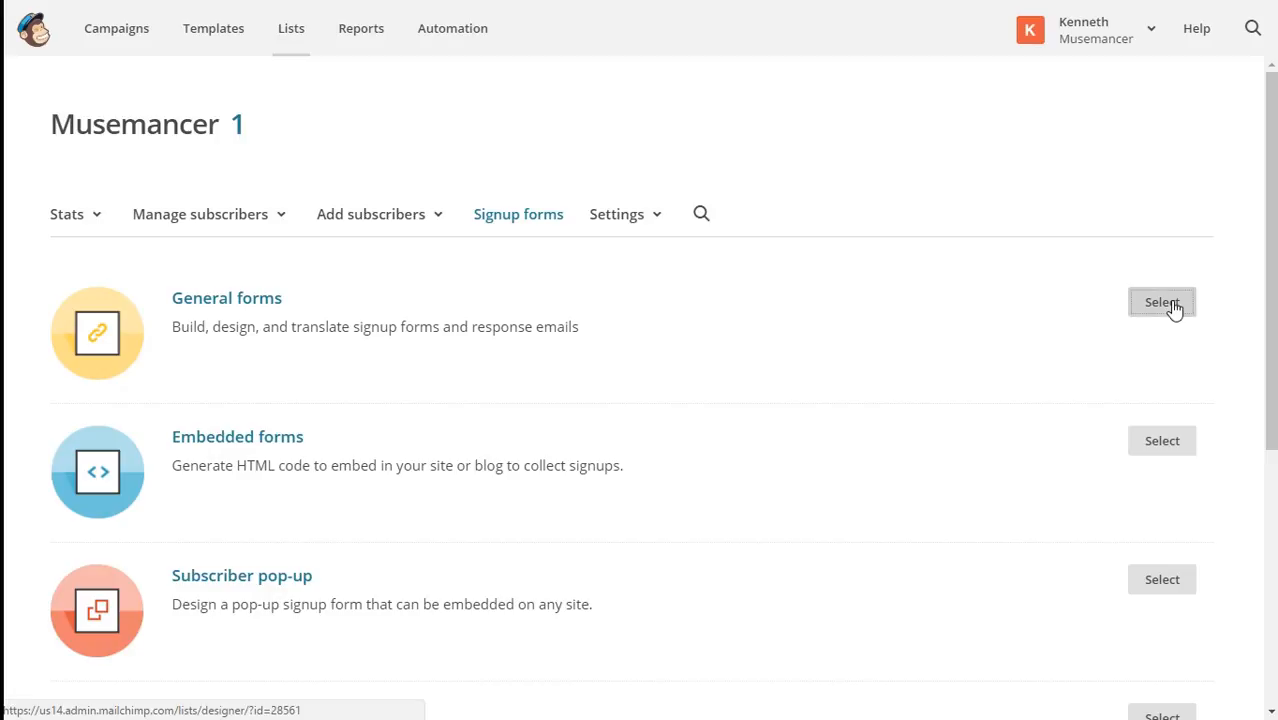
pyautogui.click(1160, 302)
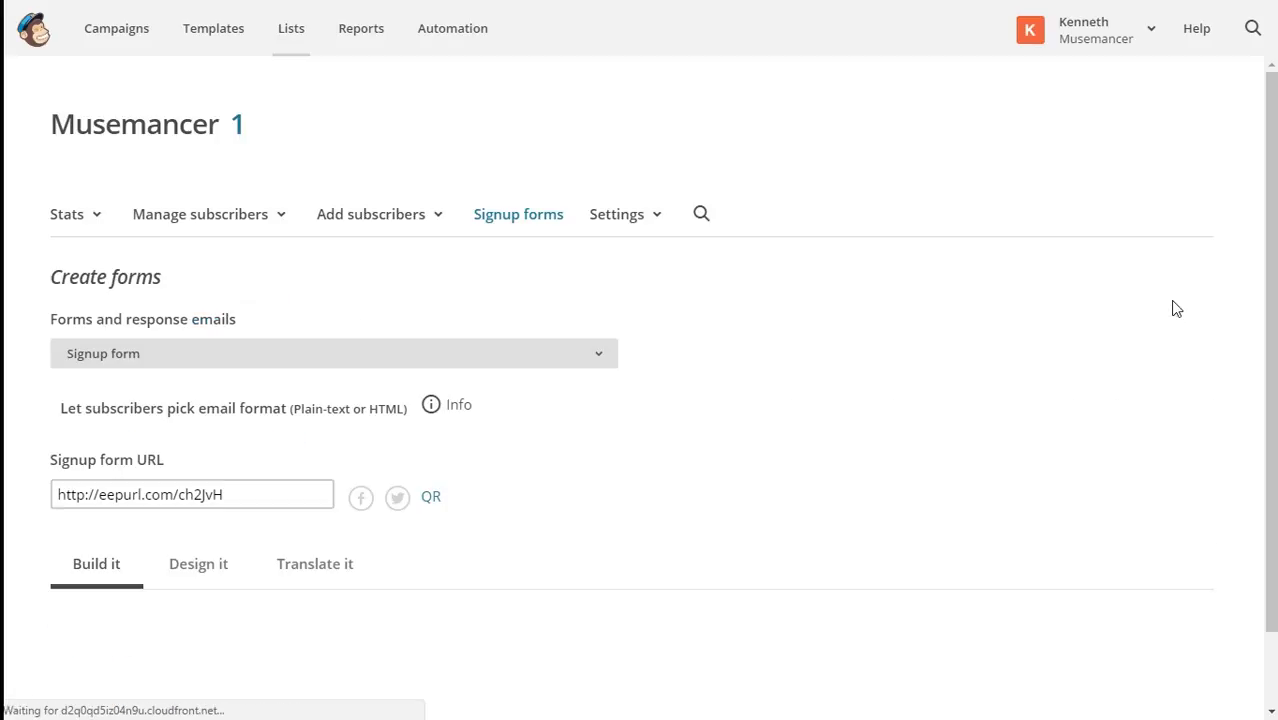
pyautogui.scroll(-3)
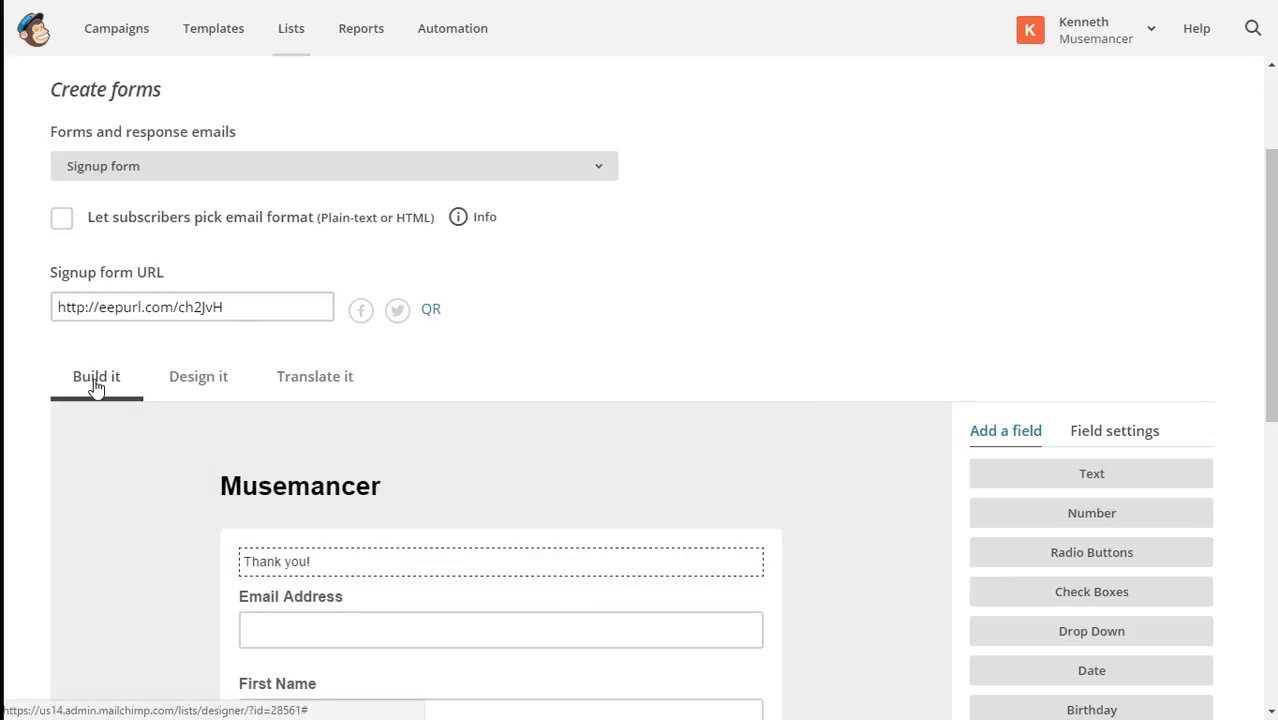
pyautogui.scroll(-3)
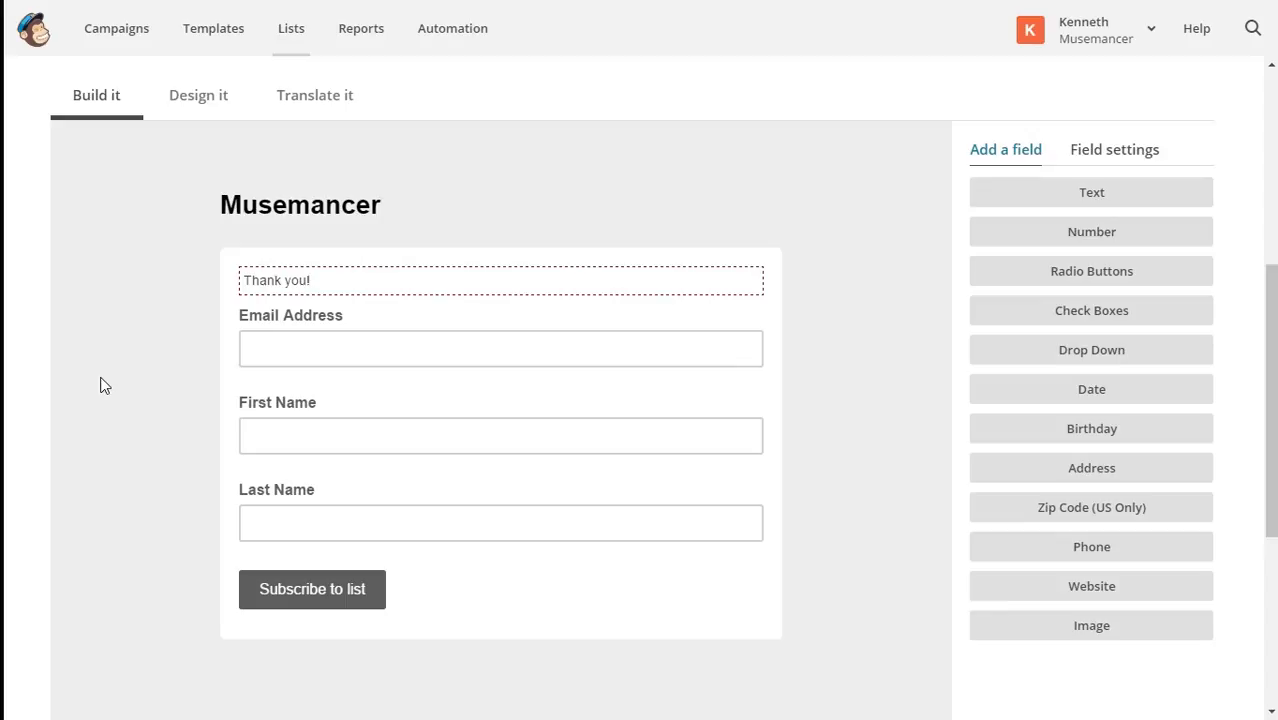
pyautogui.click(500, 348)
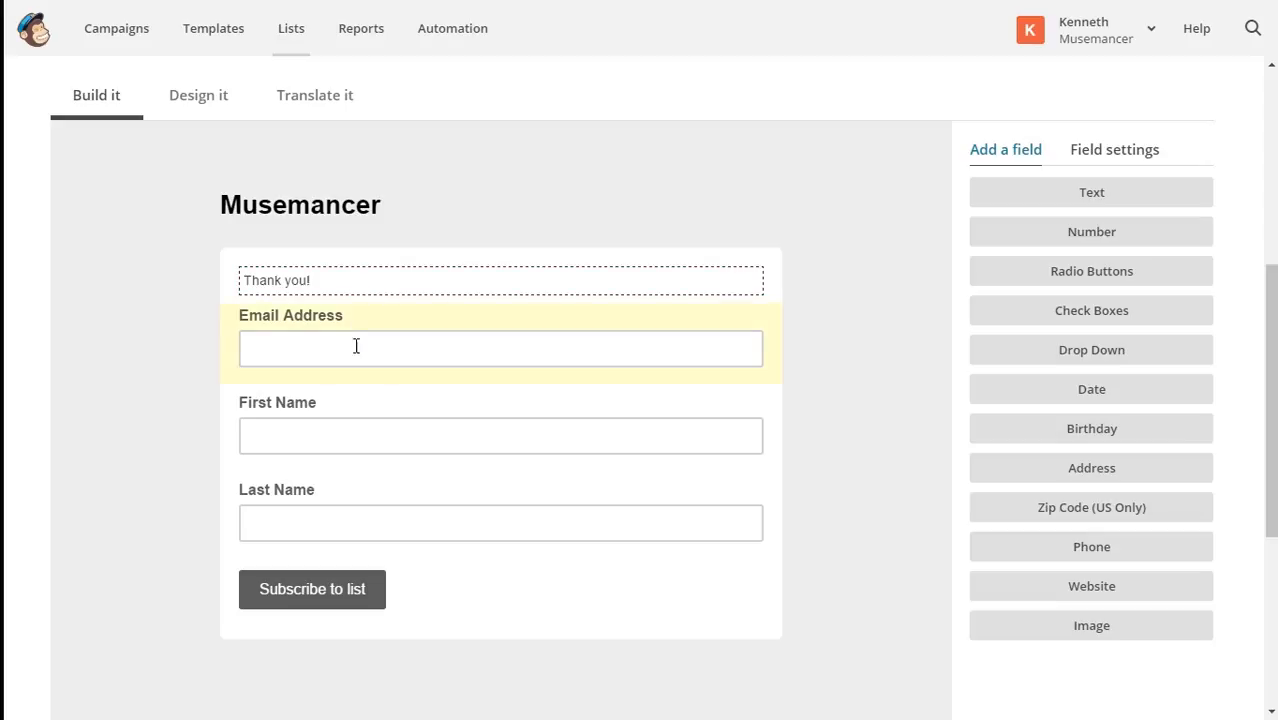
pyautogui.moveTo(224, 480)
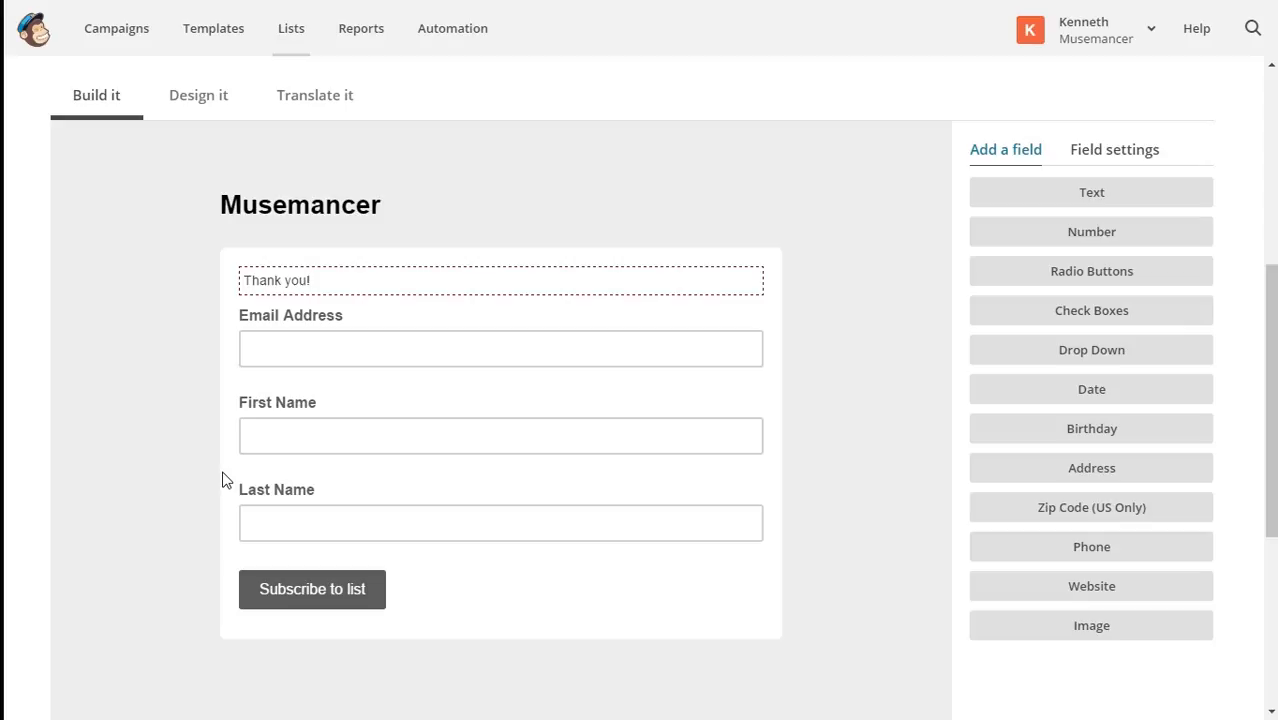
pyautogui.moveTo(218, 476)
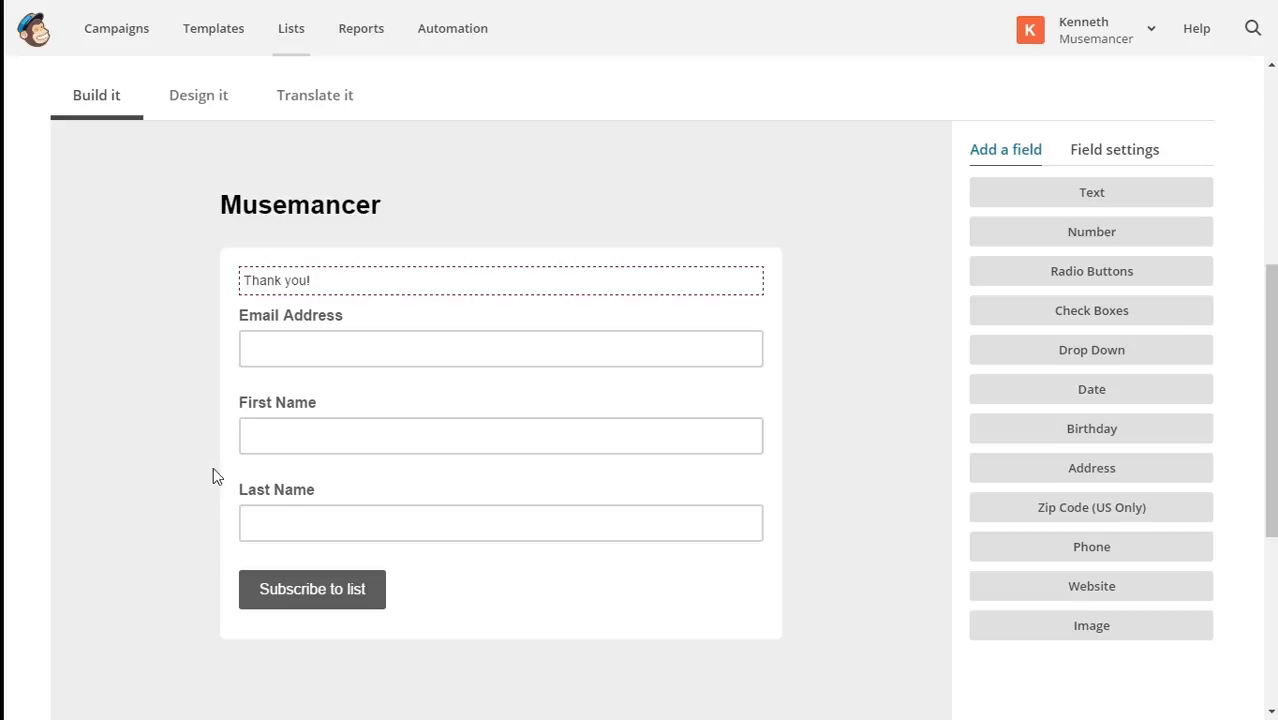
pyautogui.moveTo(808, 540)
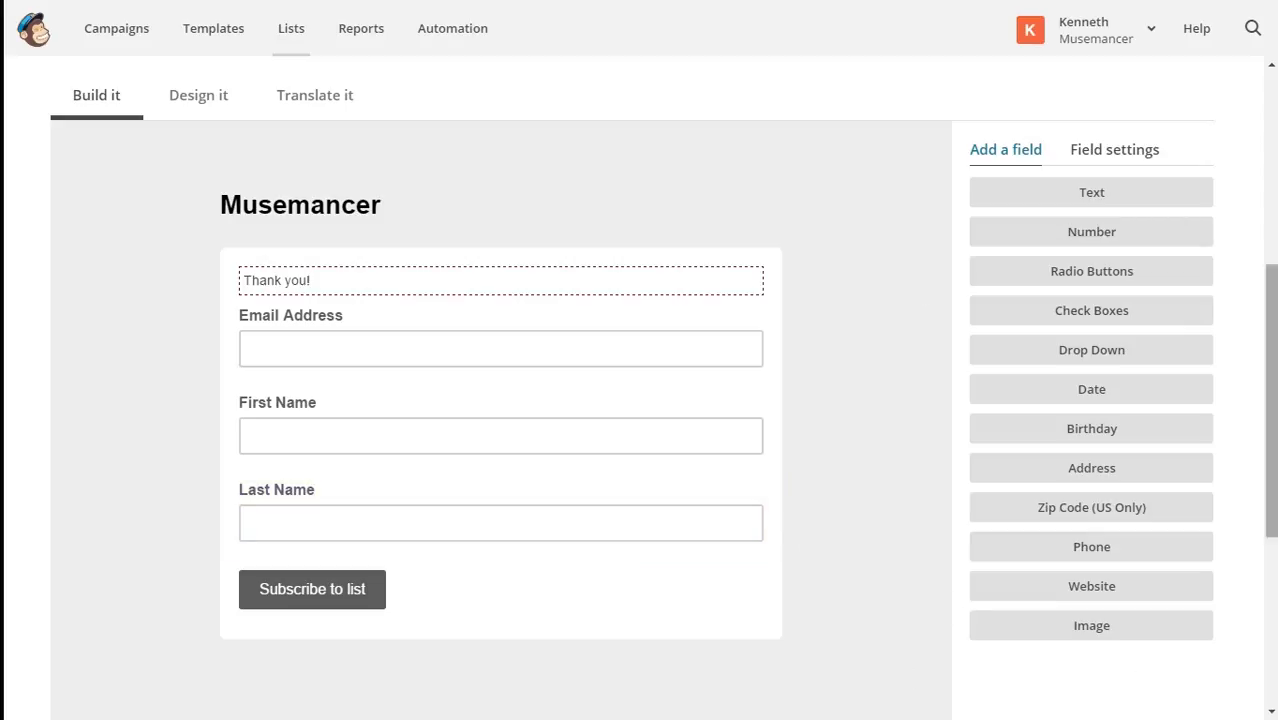
pyautogui.click(500, 436)
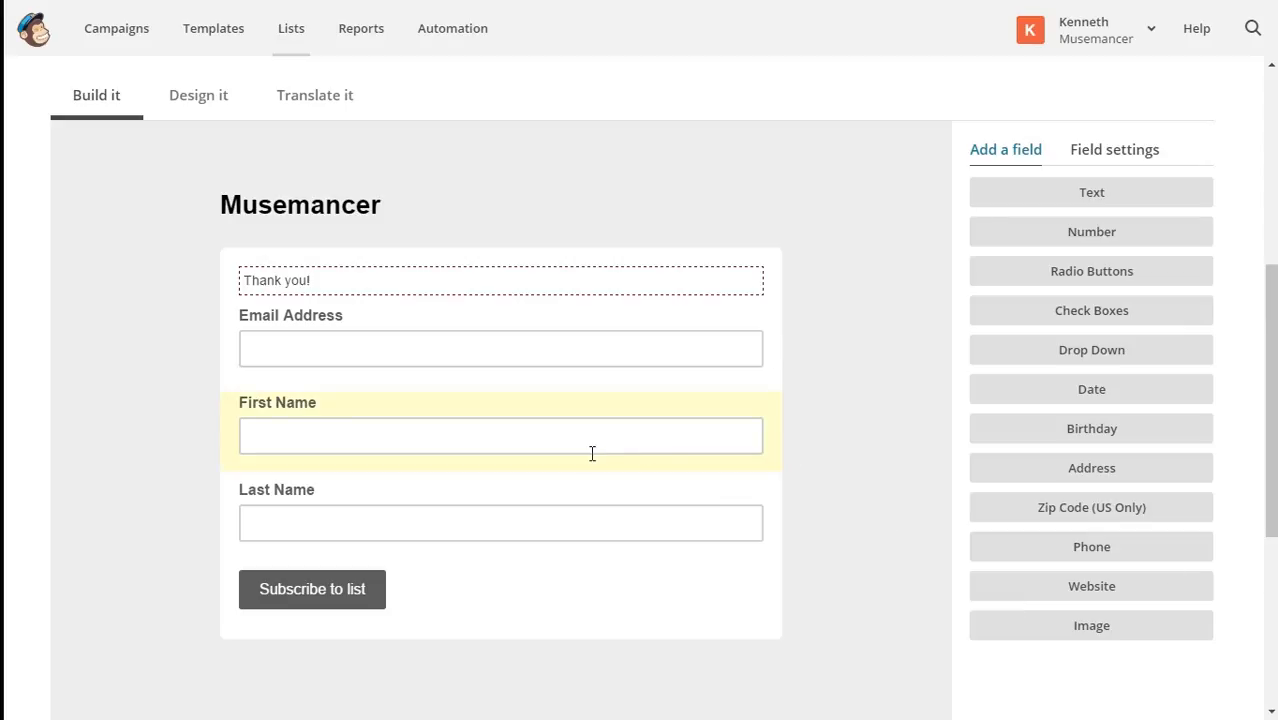
pyautogui.click(500, 522)
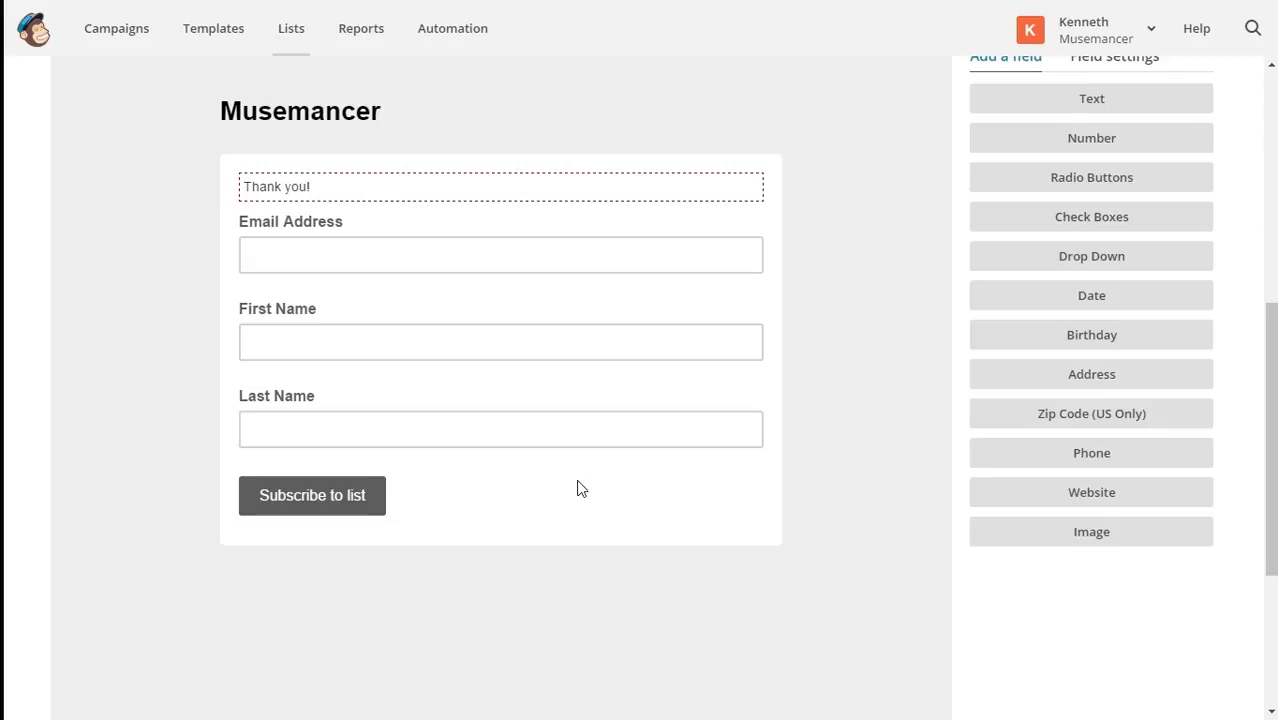
pyautogui.moveTo(692, 556)
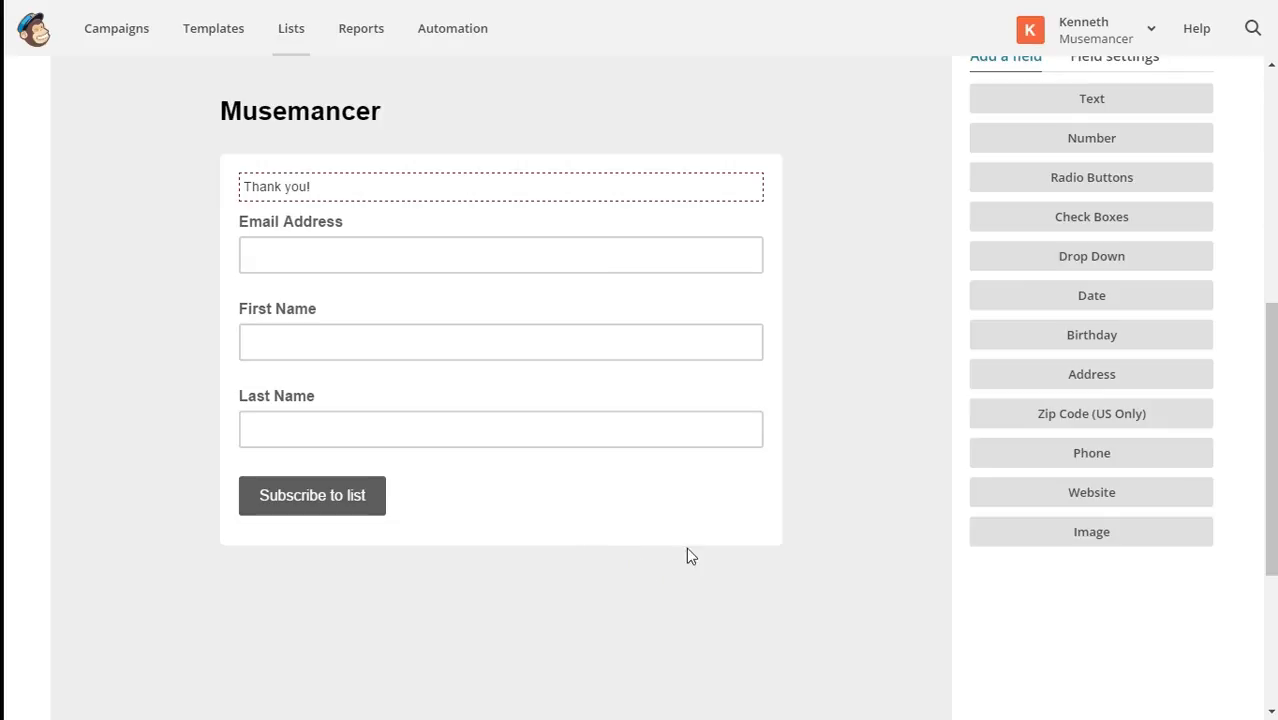
pyautogui.scroll(-3)
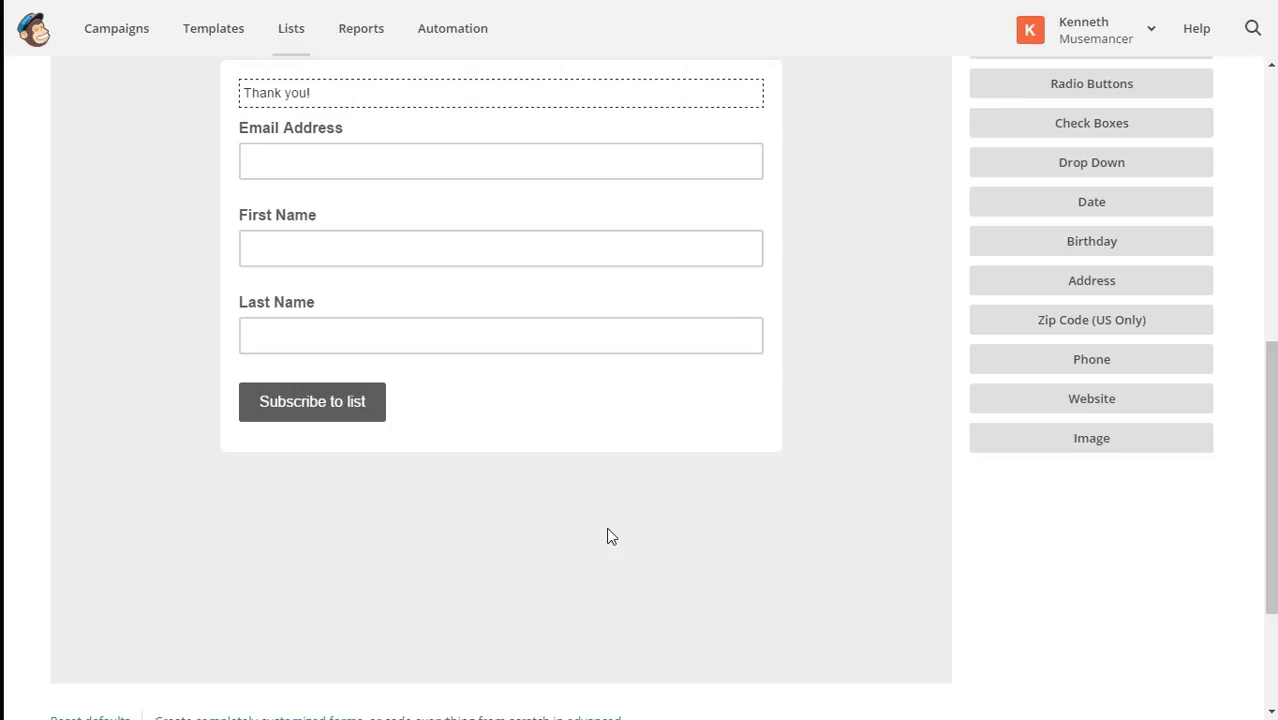
pyautogui.moveTo(788, 508)
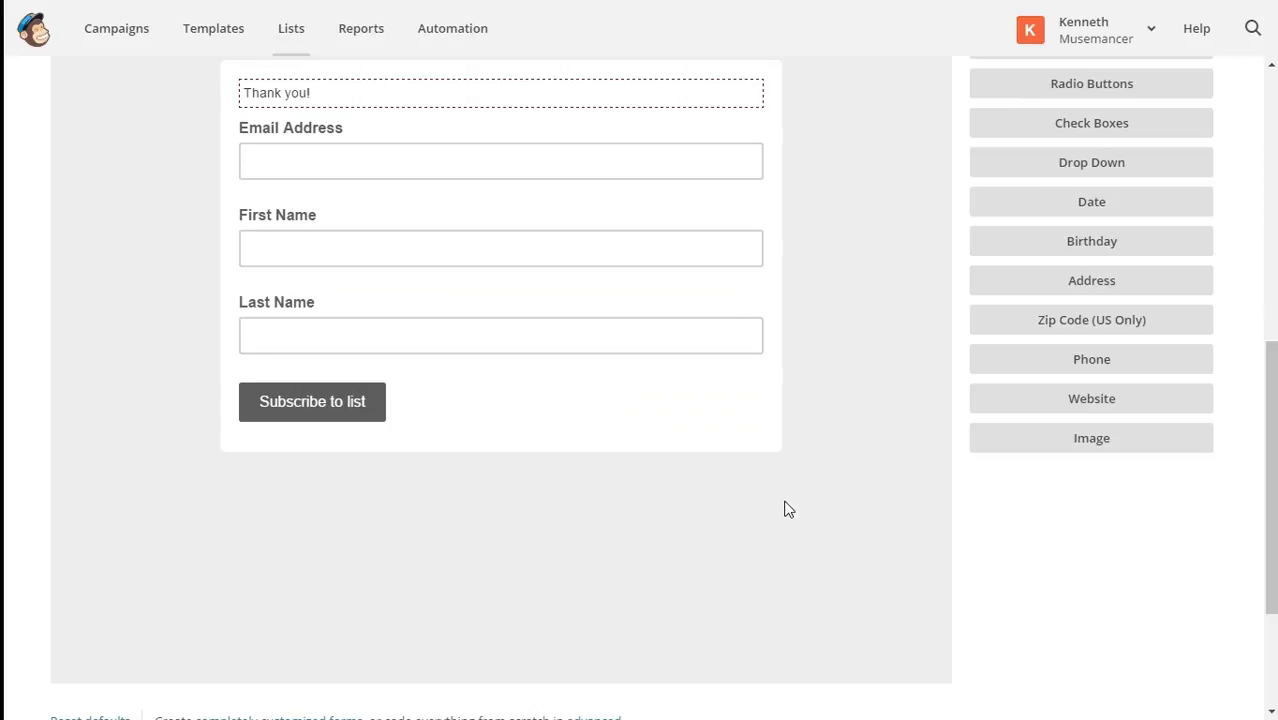